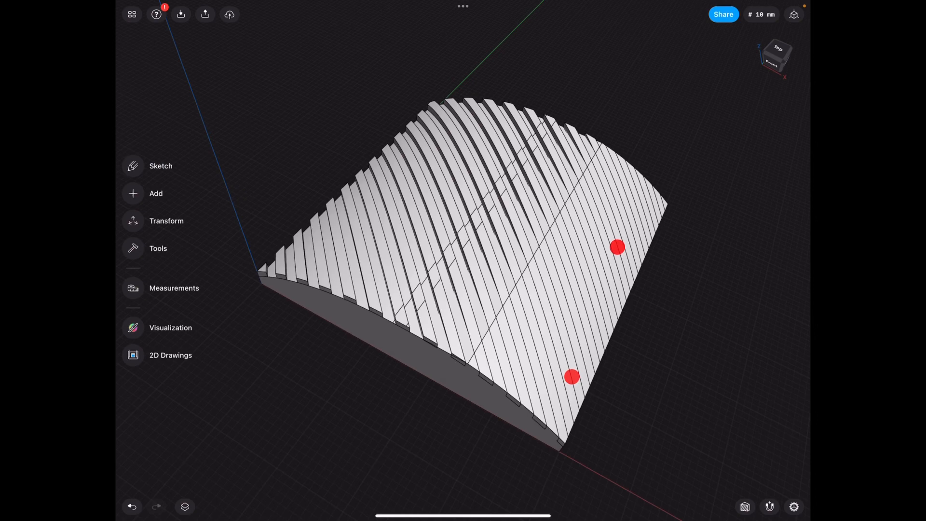
Select Folder 01 of 25 slats plus the curved panel body from the Items list
{"action": "left_click", "coordinate": [183, 520]}
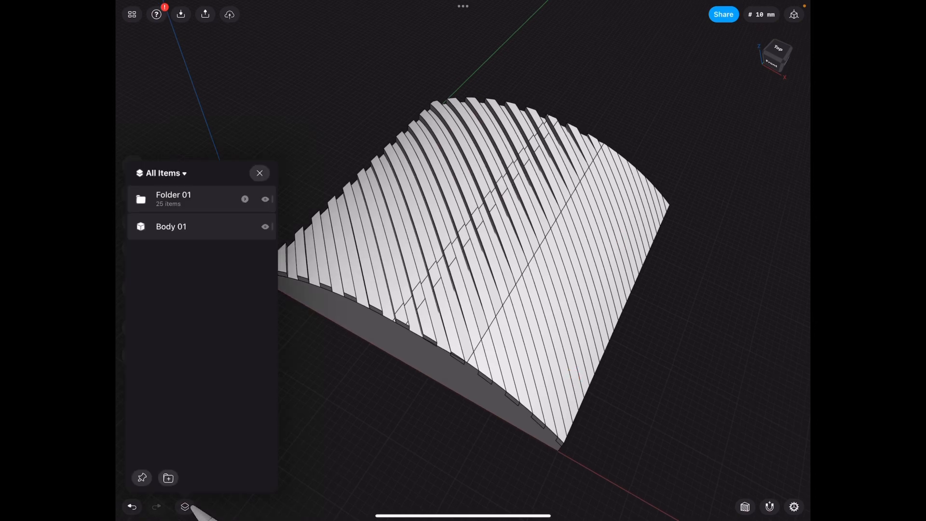
{"action": "left_click", "coordinate": [174, 198]}
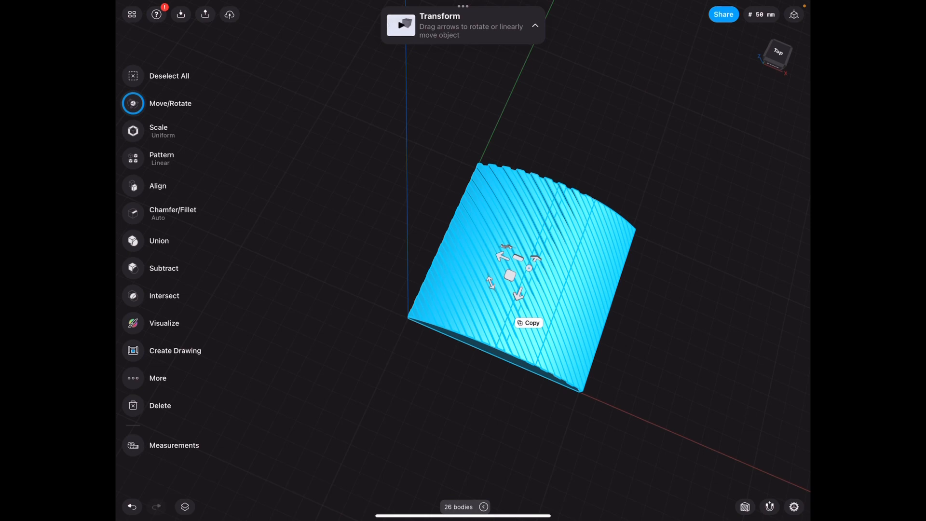
Orbit the view to look down on the slatted panel from above
{"action": "left_click_drag", "start_coordinate": [519, 293], "coordinate": [505, 331]}
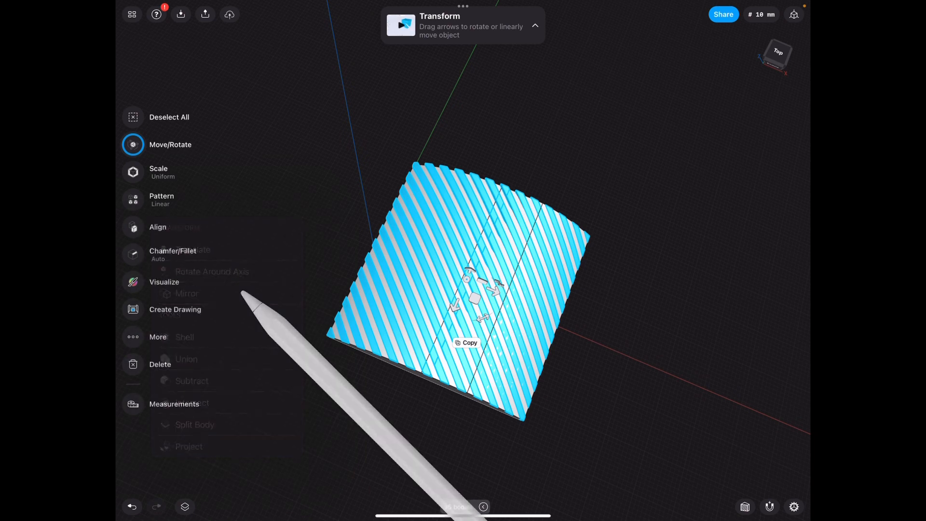
Mirror the 25 slats with Keep Originals on, then view in Brushed Aluminum
{"action": "left_click", "coordinate": [186, 293]}
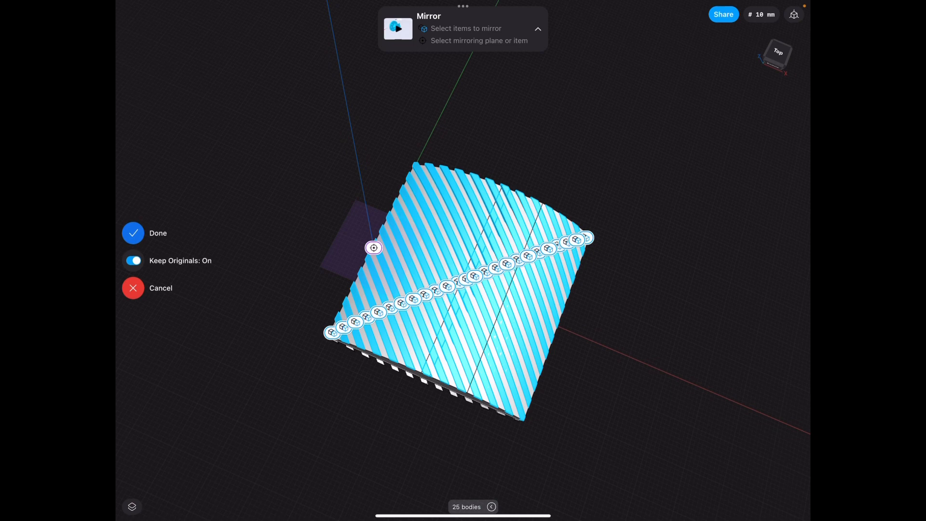
{"action": "left_click", "coordinate": [133, 232]}
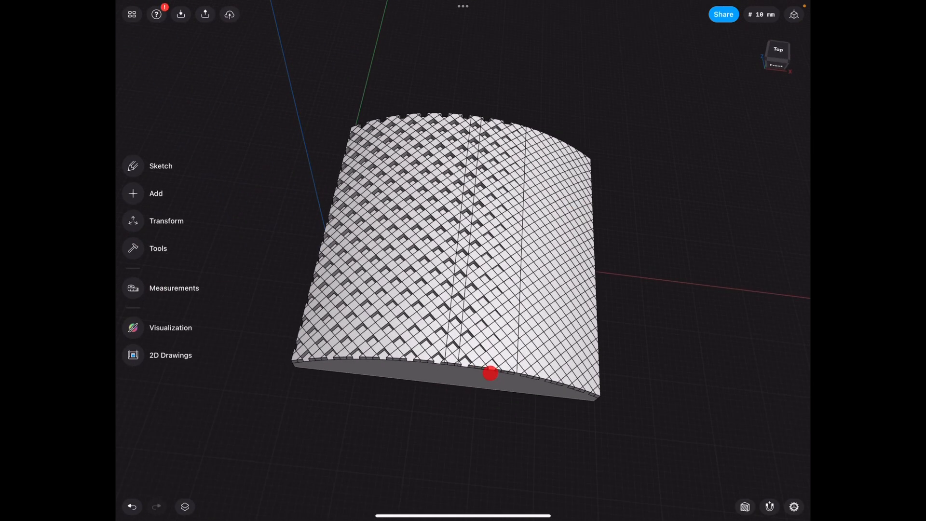
{"action": "left_click", "coordinate": [133, 328]}
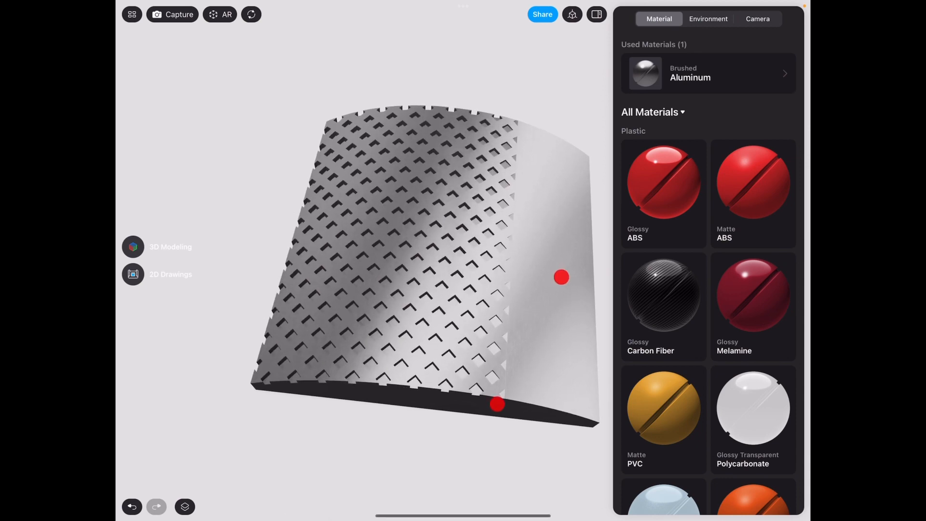